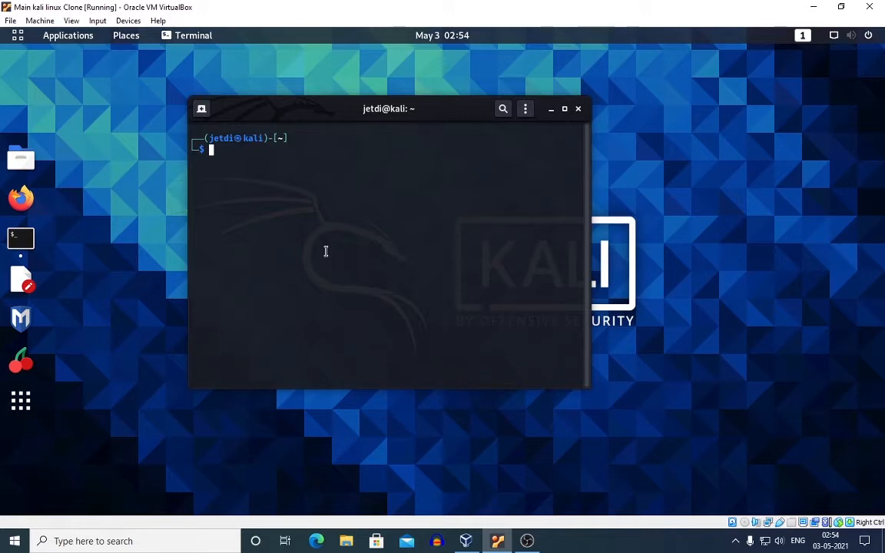
mouse_move(281, 178)
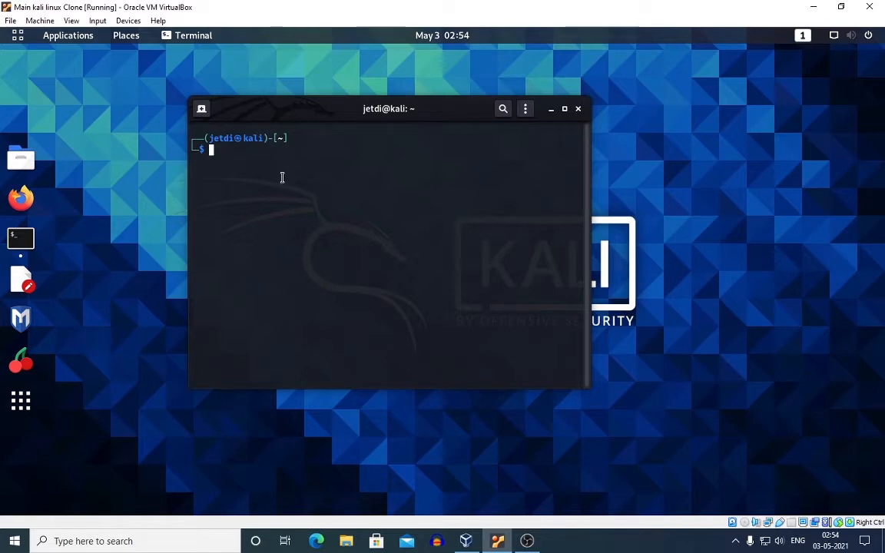
mouse_move(126, 42)
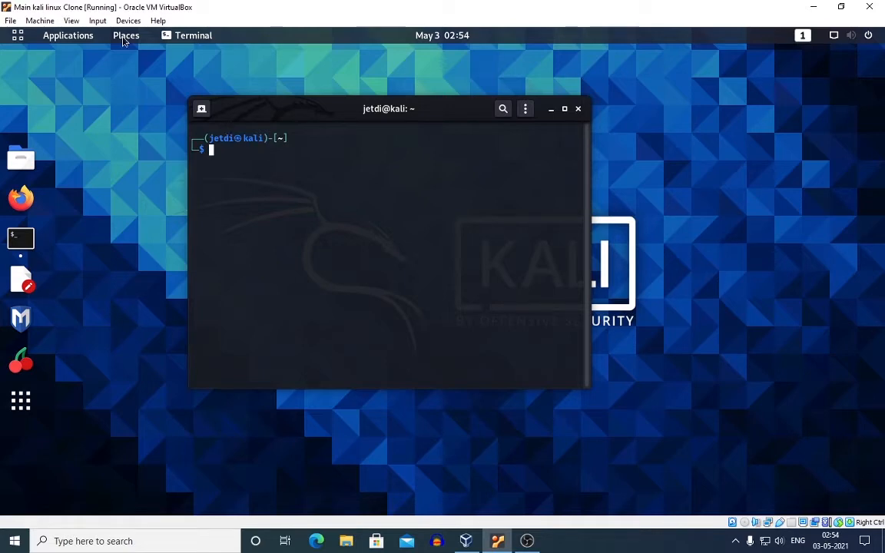
Step: Search the computer for 'proxychains4', read proxychains4.conf, then close the editor and Files
click(125, 35)
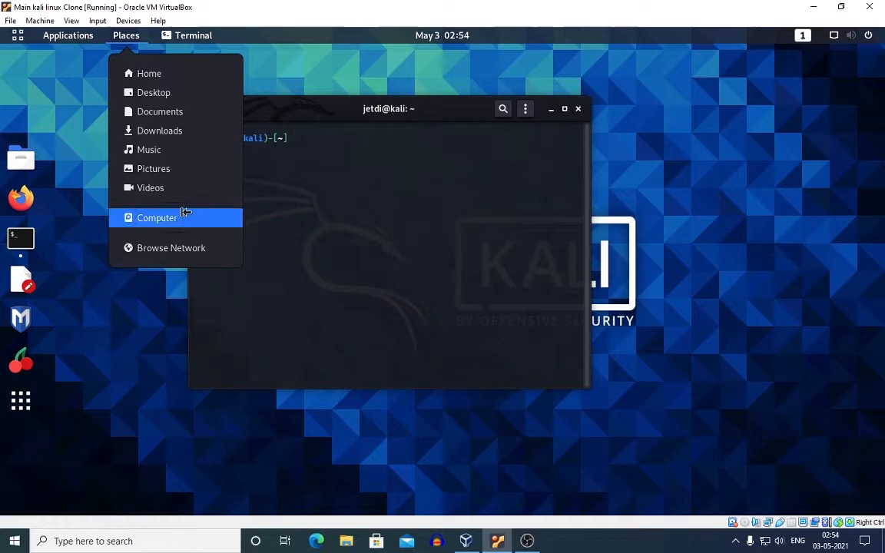
click(156, 218)
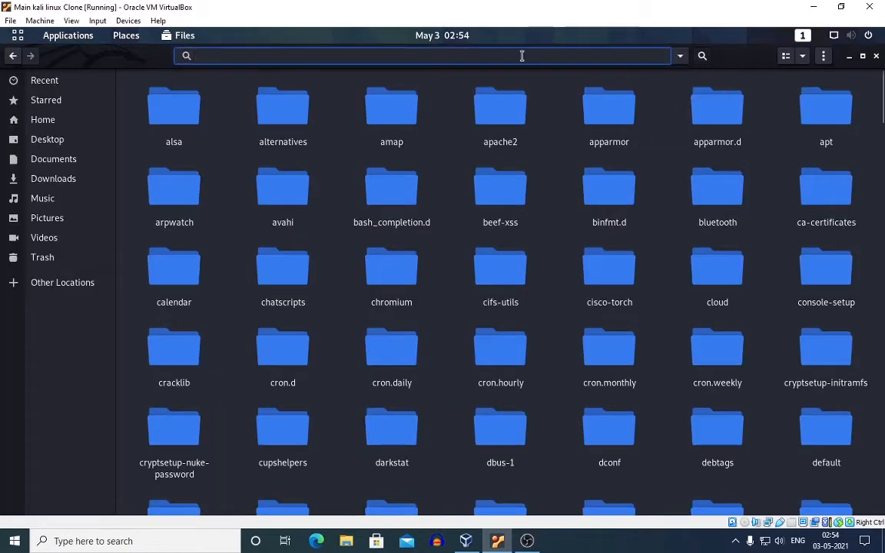
text(pro)
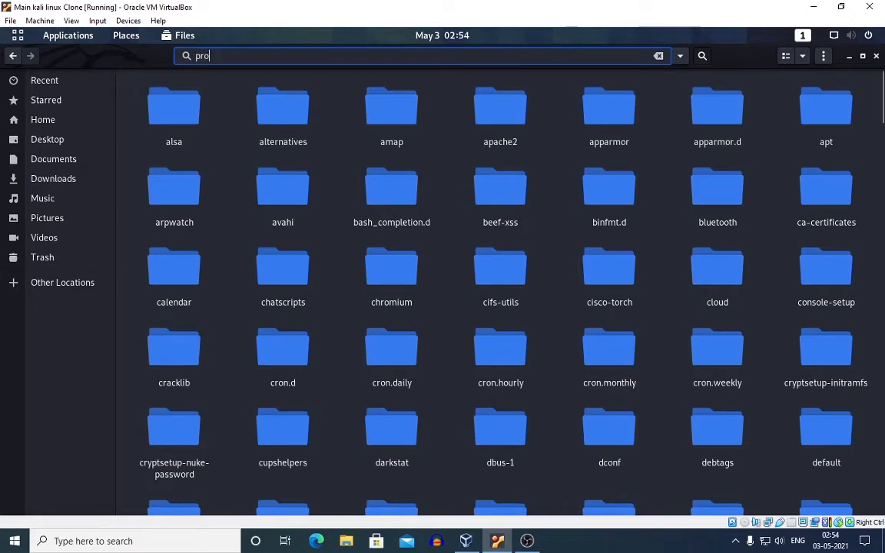
text(xychains4)
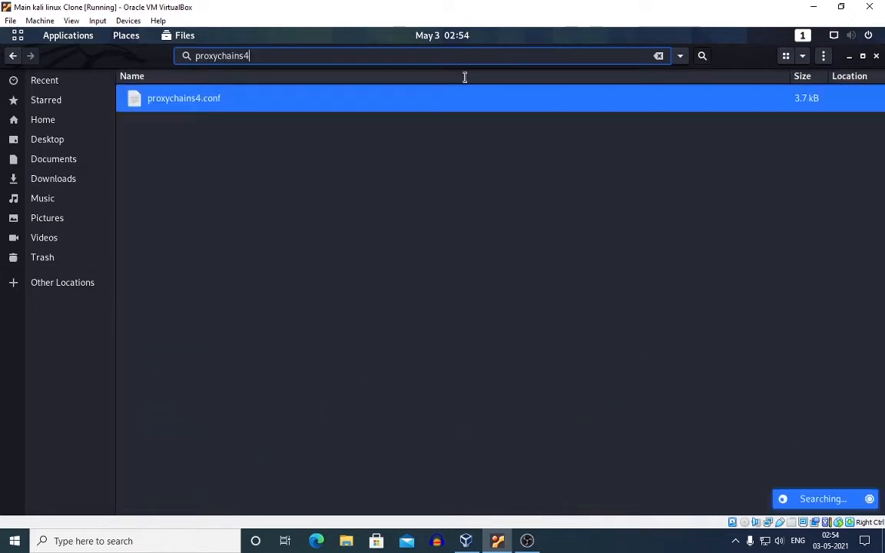
double_click(184, 97)
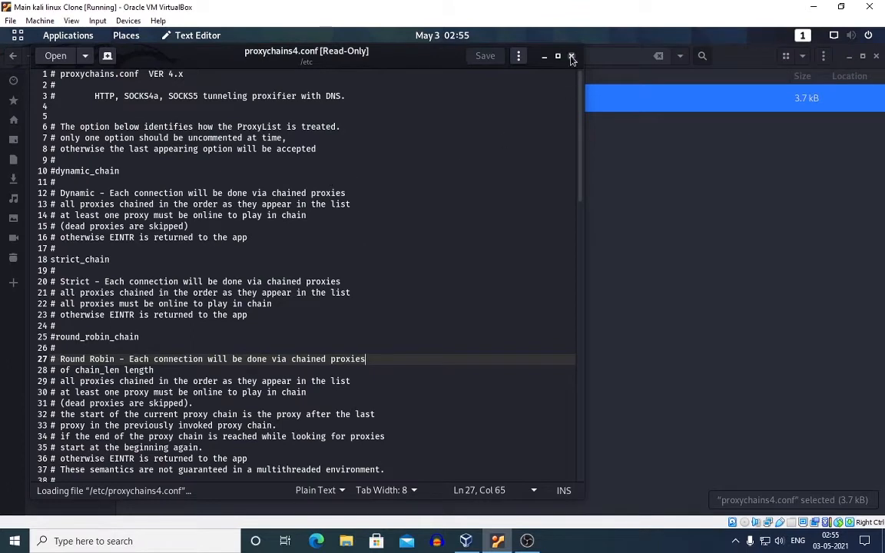
click(572, 55)
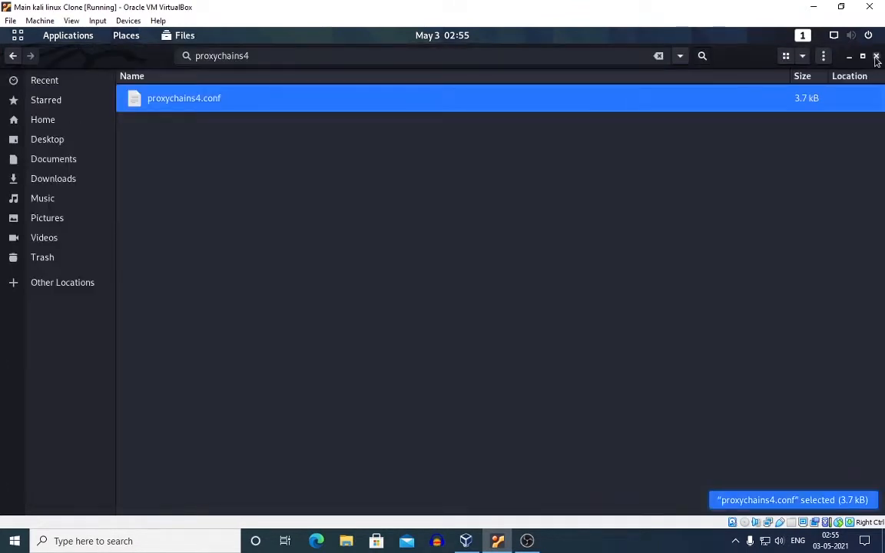
click(876, 55)
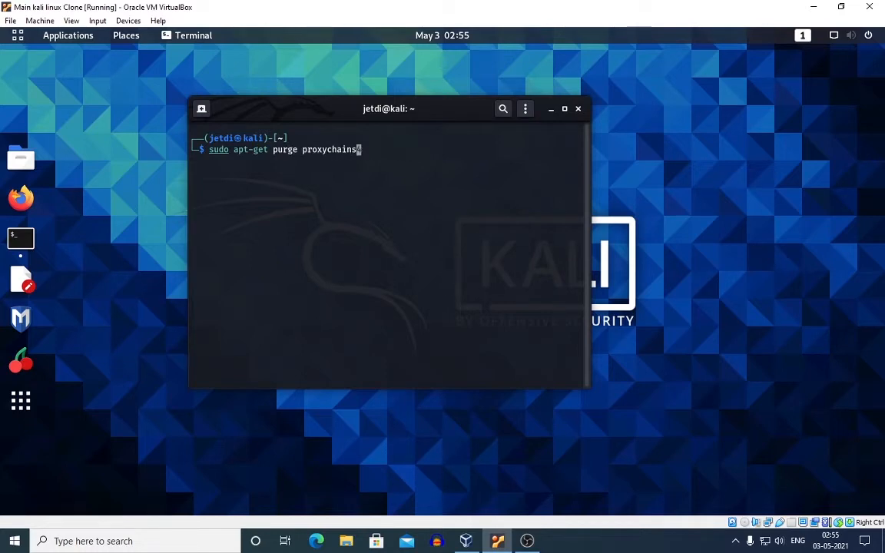
Step: Run 'sudo apt-get purge proxychains4', confirm the removal, and recall the command
text(4)
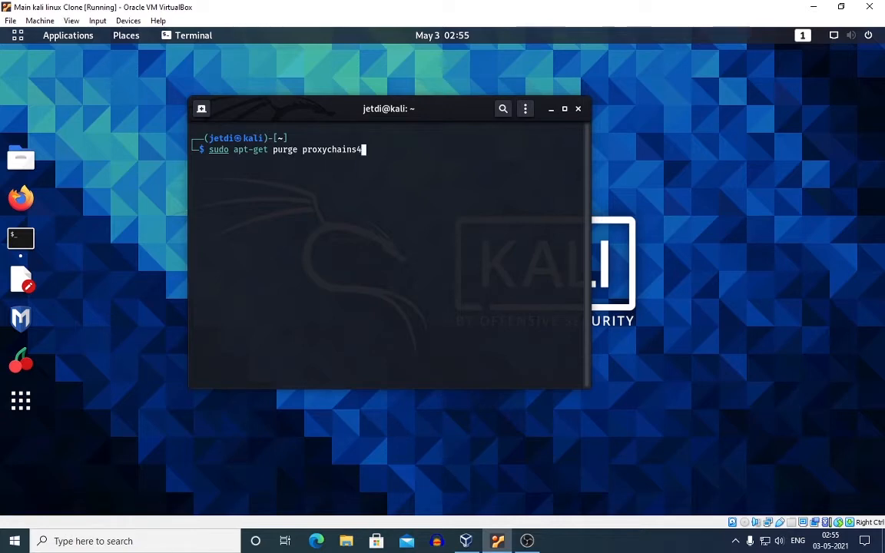
key(Return)
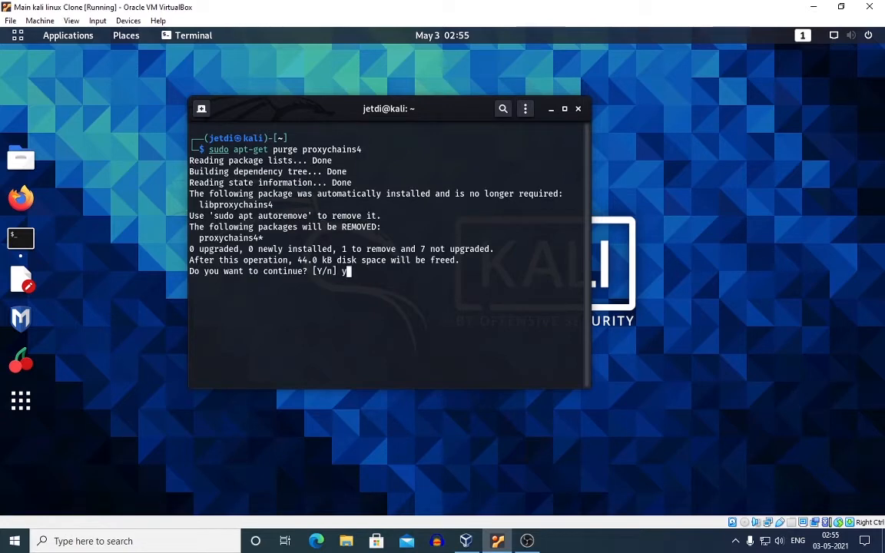
key(Return)
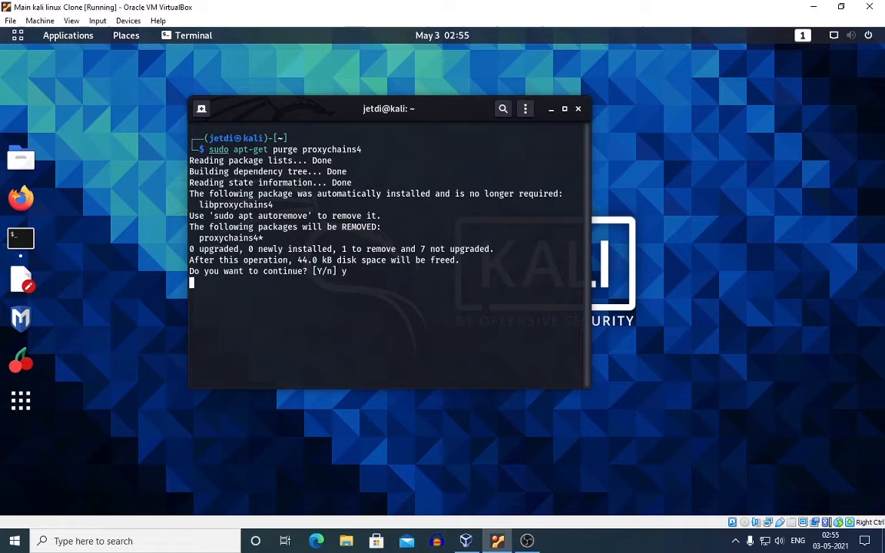
key(Return)
text(sudo apt-get purge)
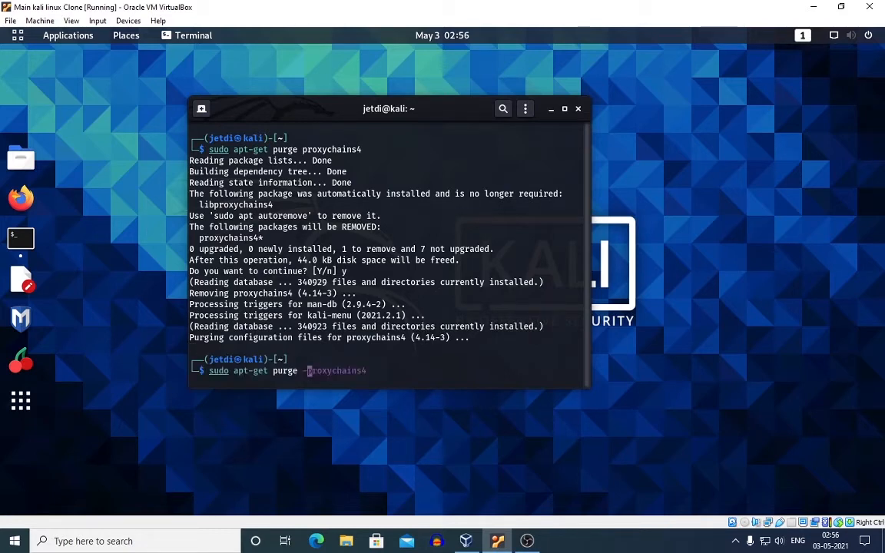
Step: Run 'sudo apt-get purge --auto-remove proxychains4' and confirm removing libproxychains4 with y
text(--auto)
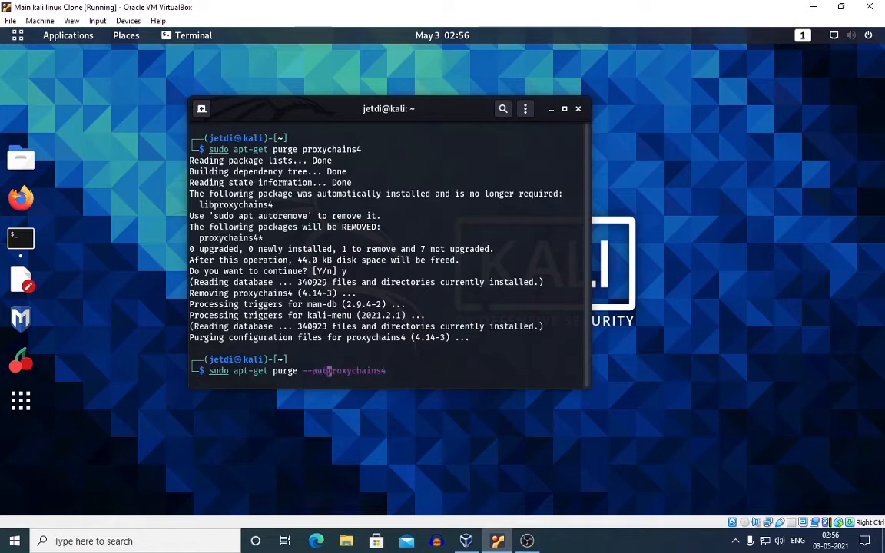
text(-remove)
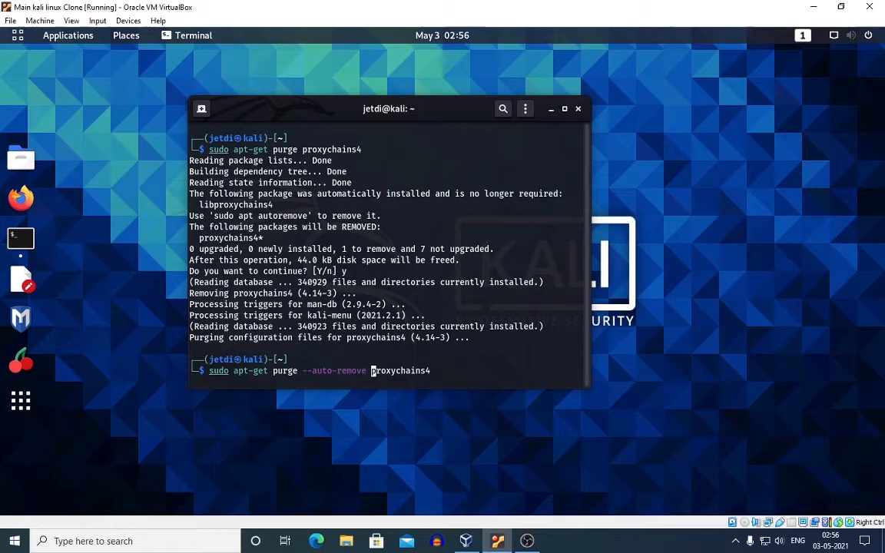
key(Return)
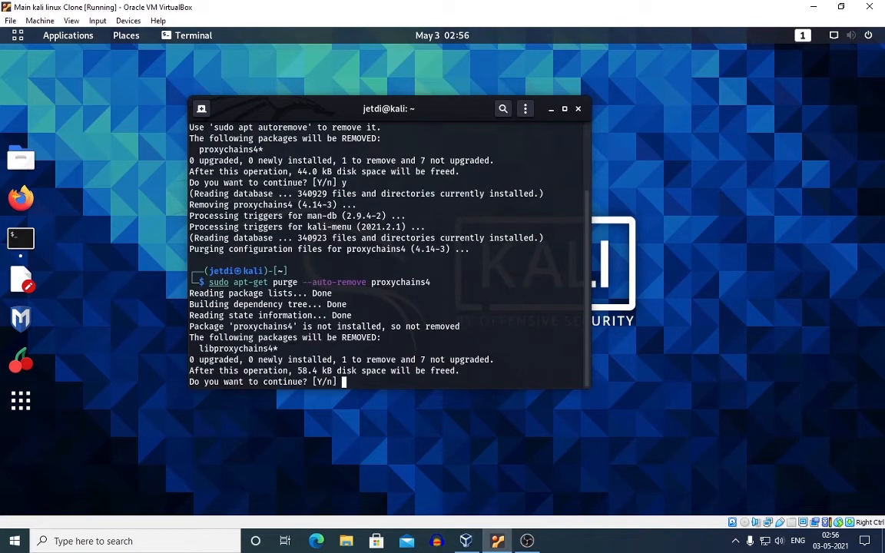
text(y)
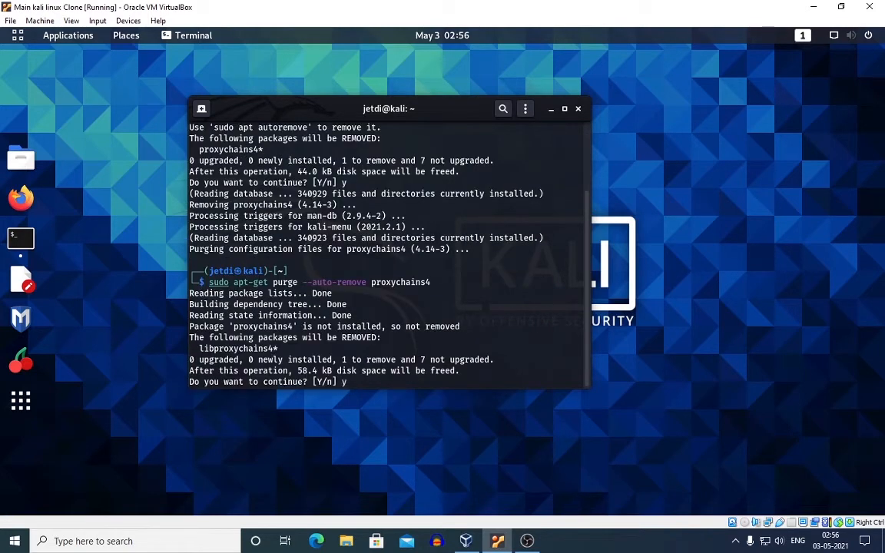
key(Return)
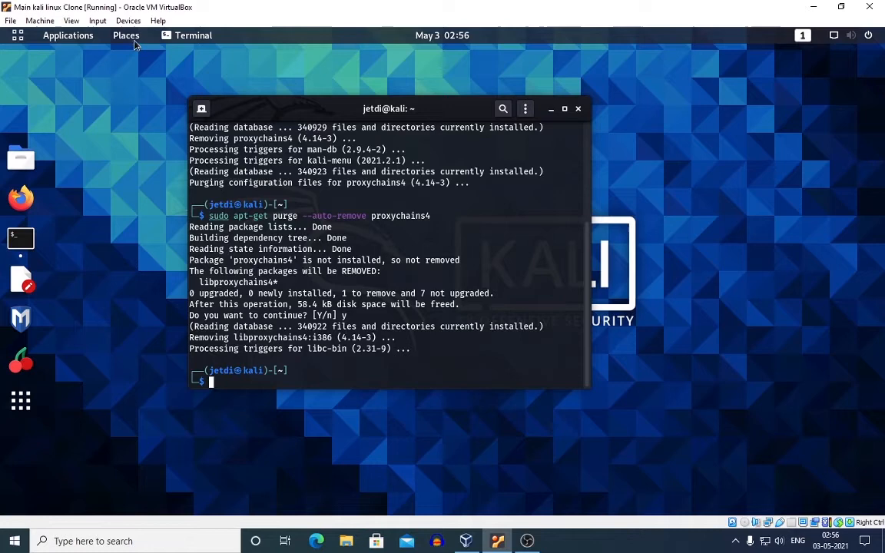
Step: Search the computer's file system for 'proxychains4.conf' and find no results
click(125, 35)
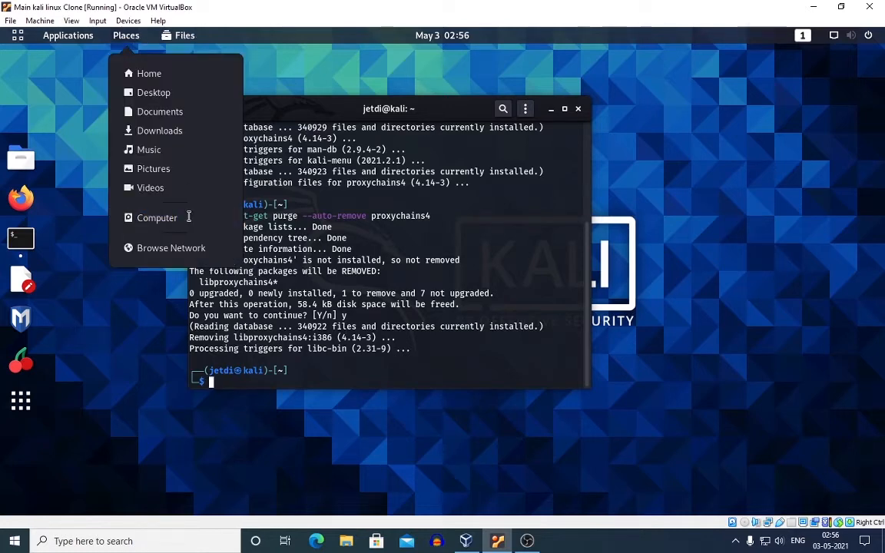
click(157, 218)
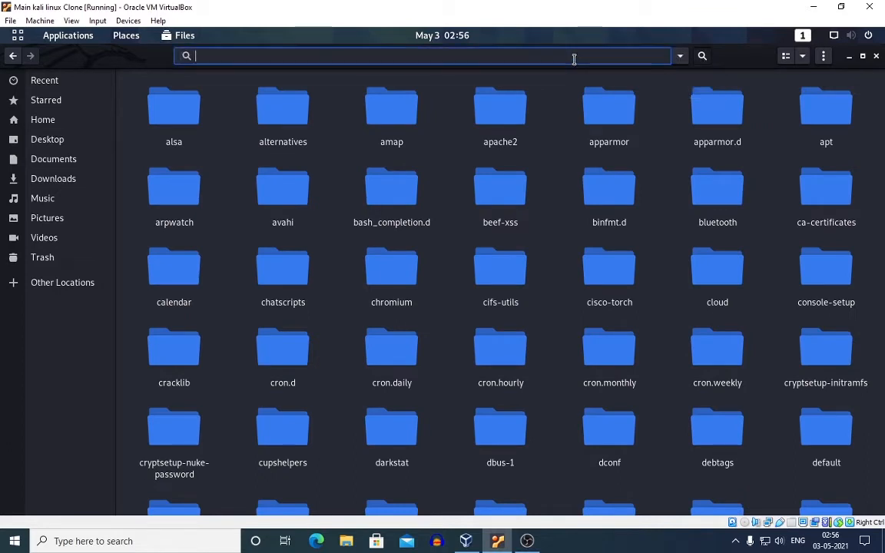
text(proxychains4)
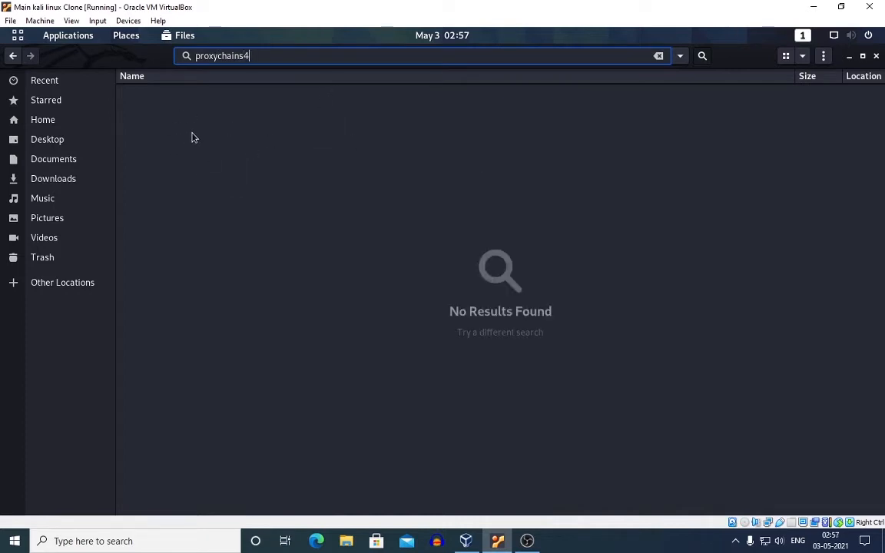
mouse_move(215, 128)
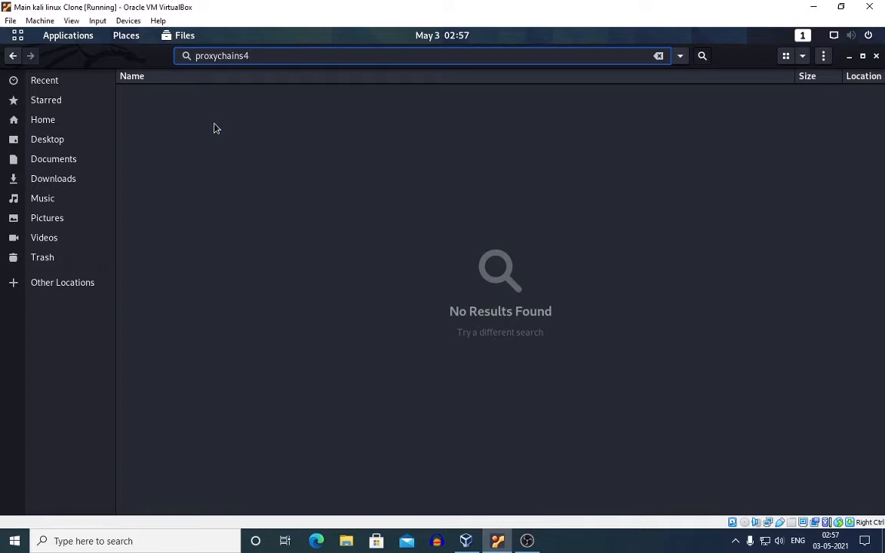
text(.conf)
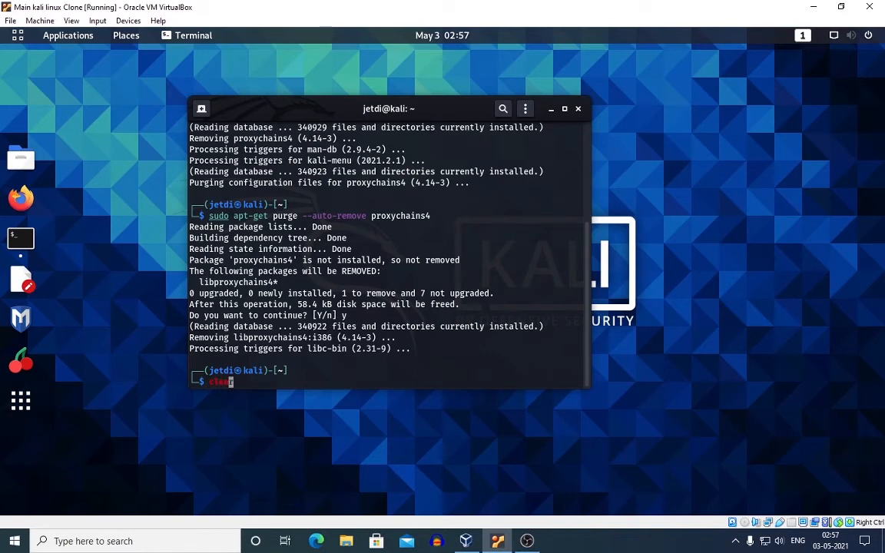
Step: Clear the screen, run apt-get update, and install proxychains4, confirming with y
key(Return)
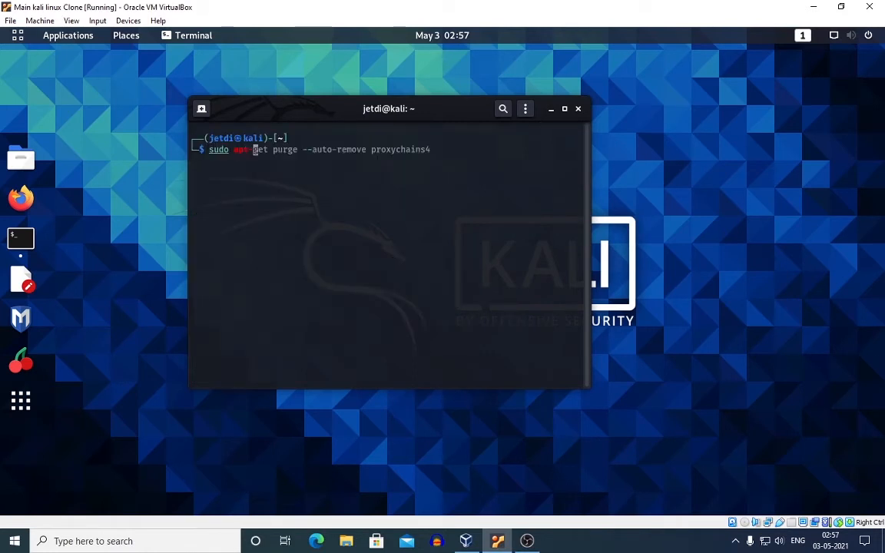
key(Return)
text(sudo apt-get install proxychai)
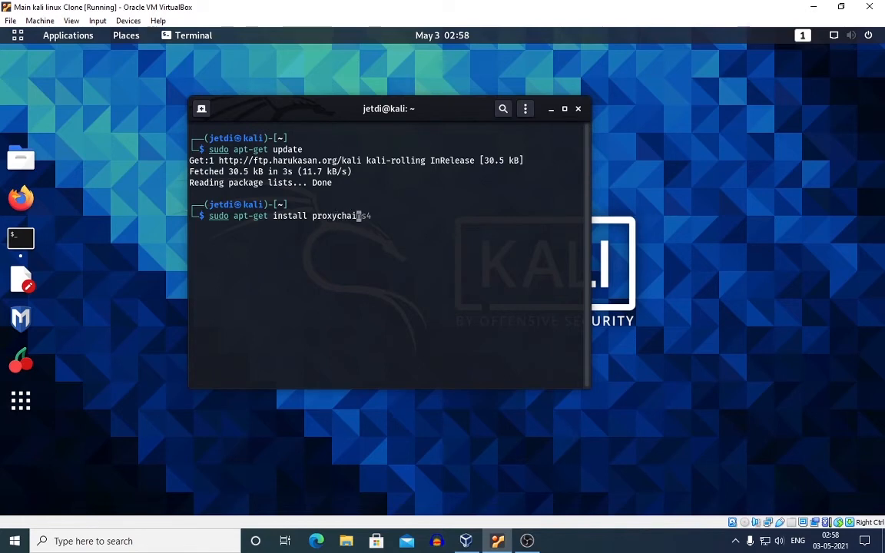
key(Return)
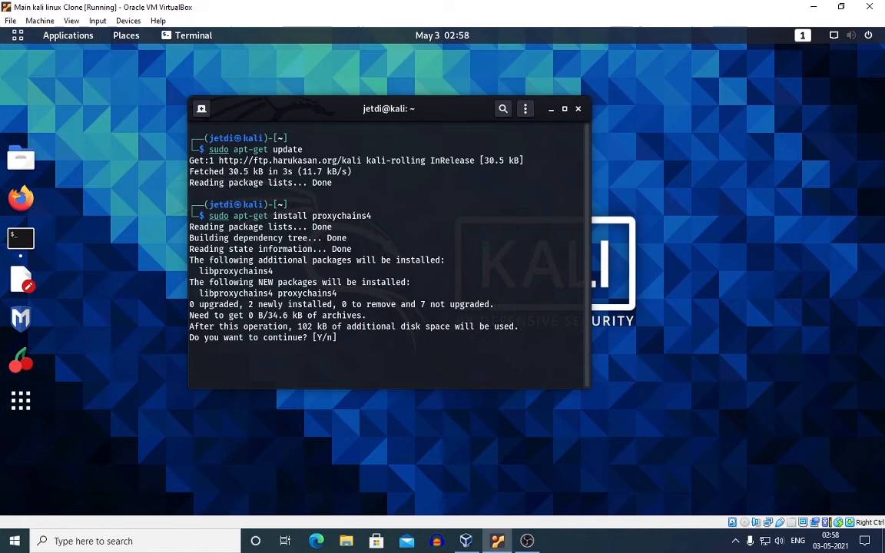
text(y)
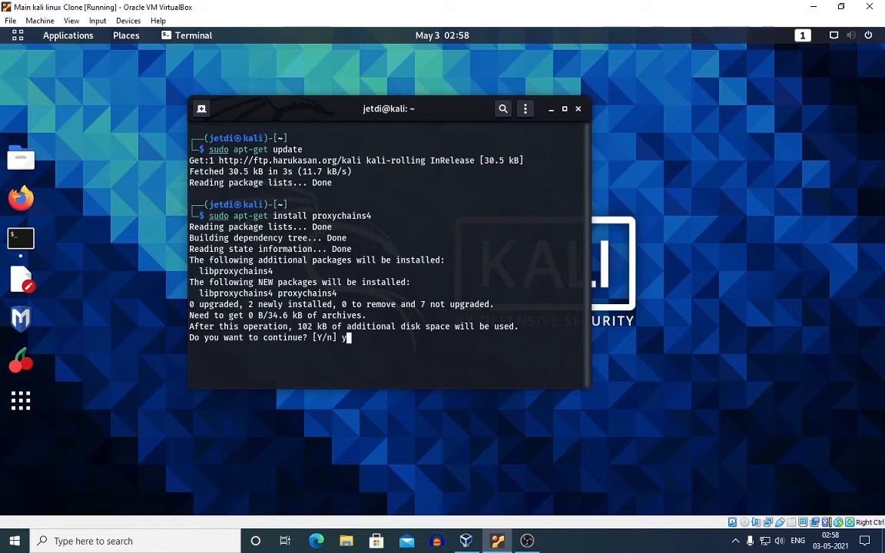
key(Return)
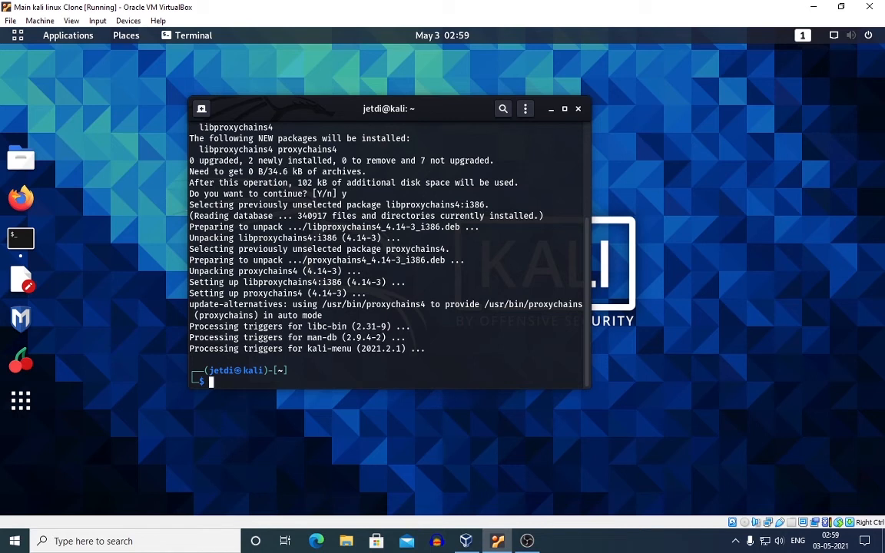
mouse_move(208, 83)
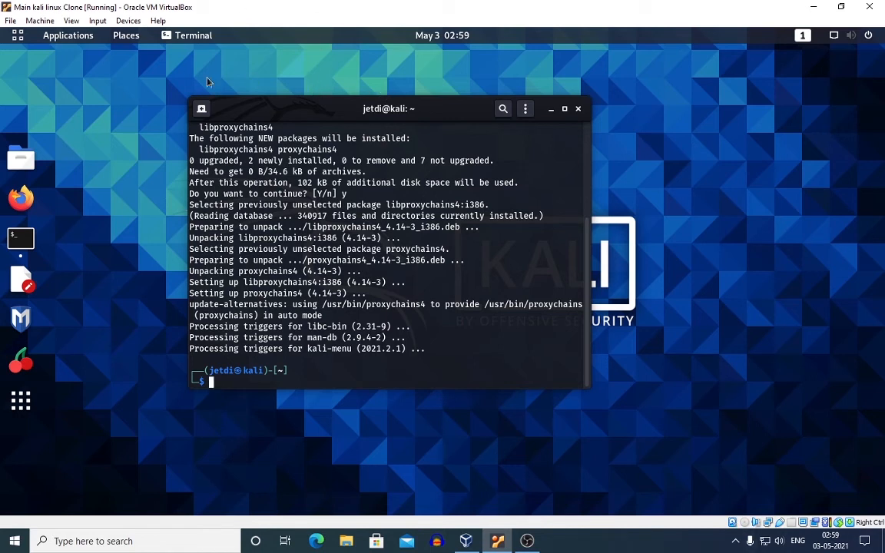
Step: Search the etc folder for 'proxychains4' and open the listed proxychains4.conf
click(125, 36)
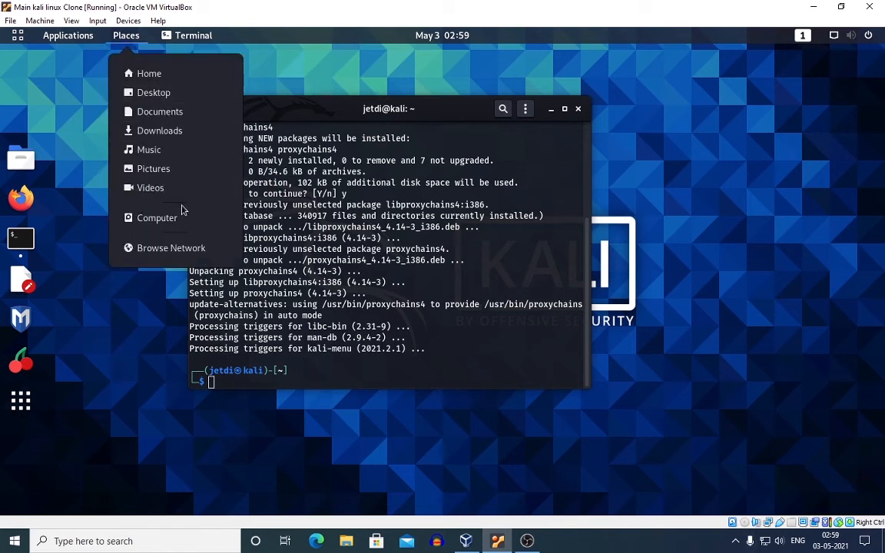
click(157, 217)
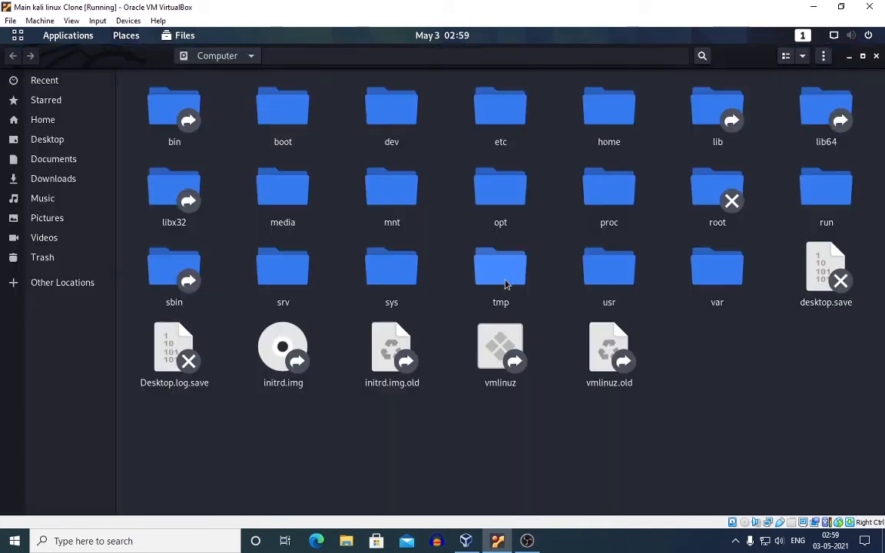
double_click(500, 106)
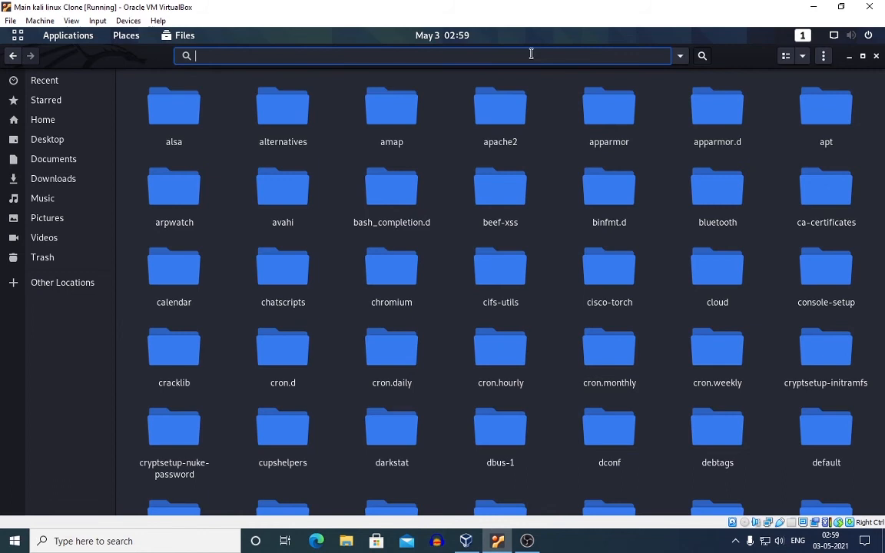
text(proxy)
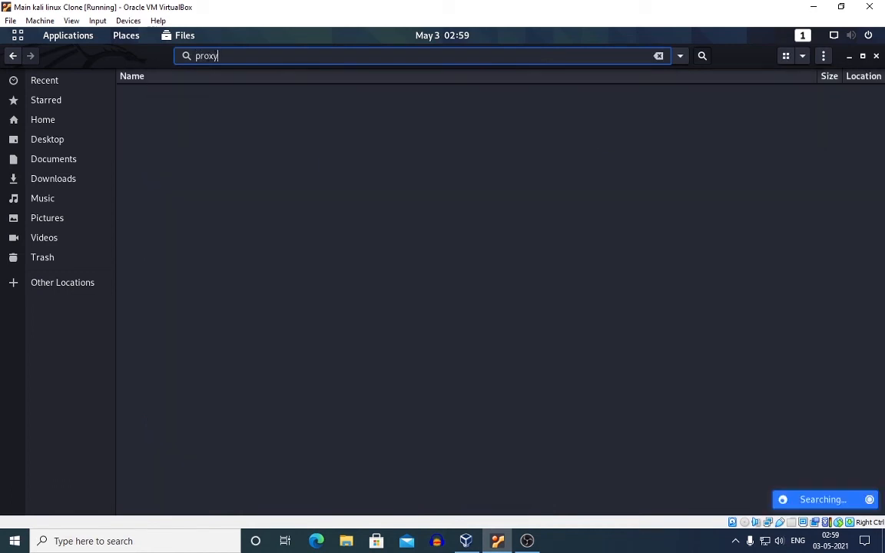
text(chains4)
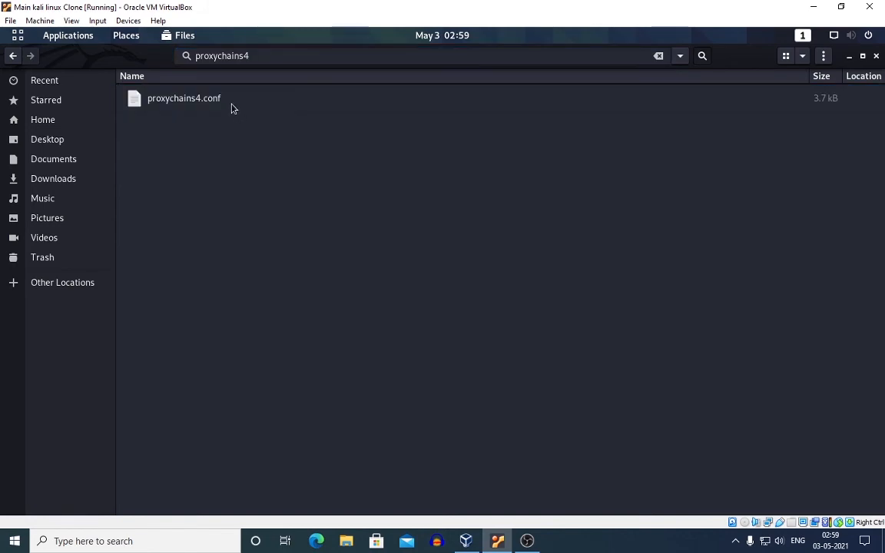
double_click(184, 98)
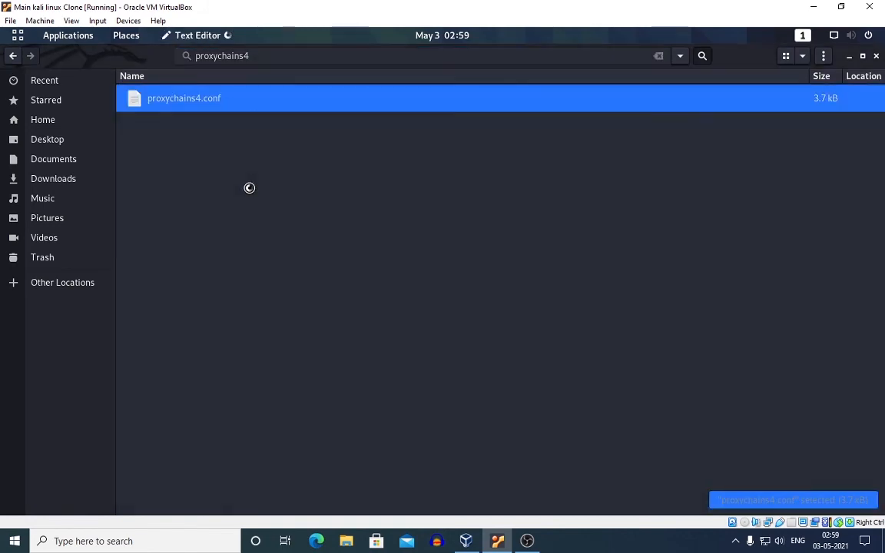
Step: Open the restored /etc/proxychains4.conf read-only in Text Editor to view its chain options
double_click(183, 98)
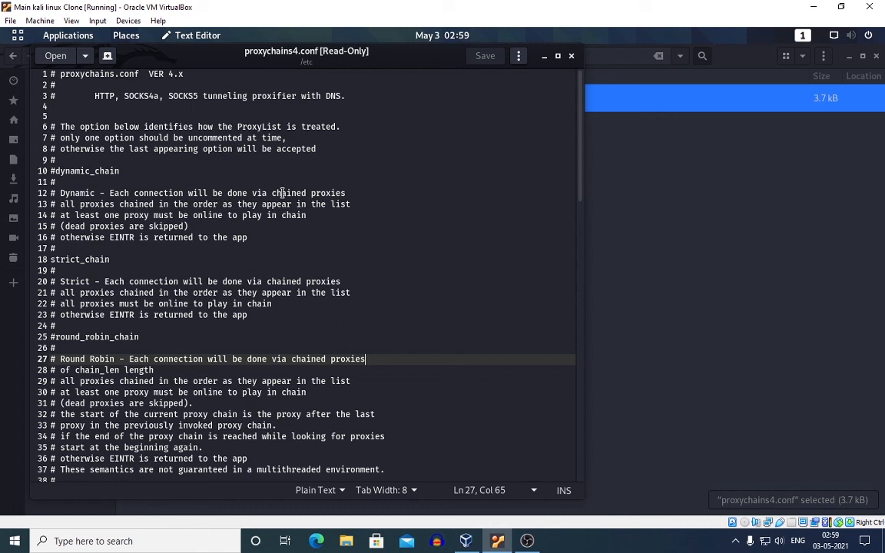
mouse_move(275, 232)
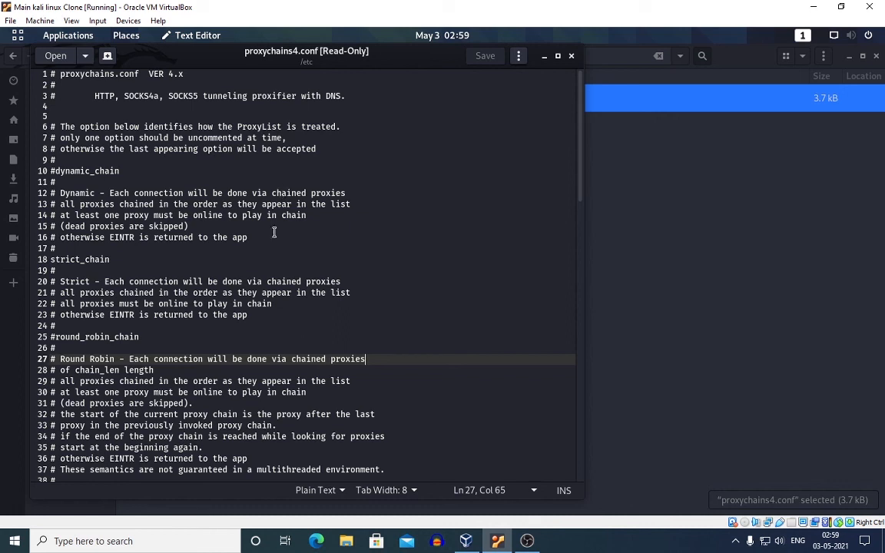